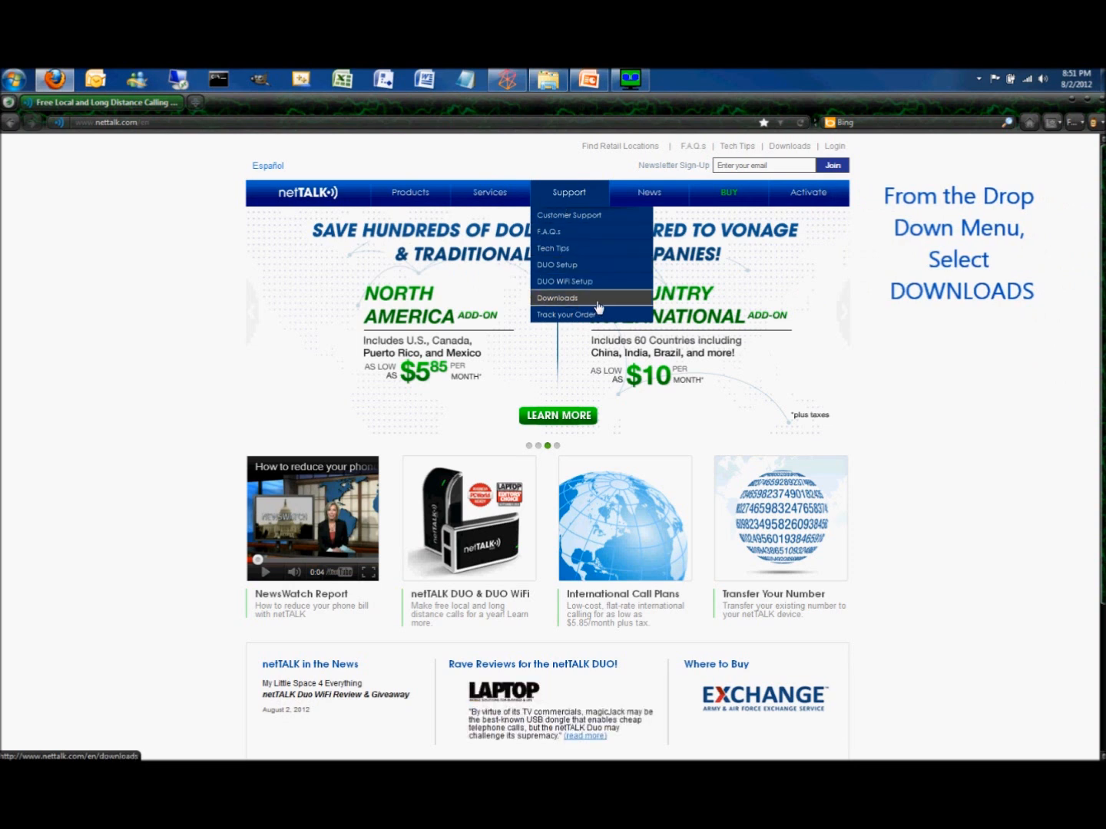
Reach the netTALK Downloads page listing the DUO WiFi Setup Guide.
{"action": "left_click", "coordinate": [556, 298]}
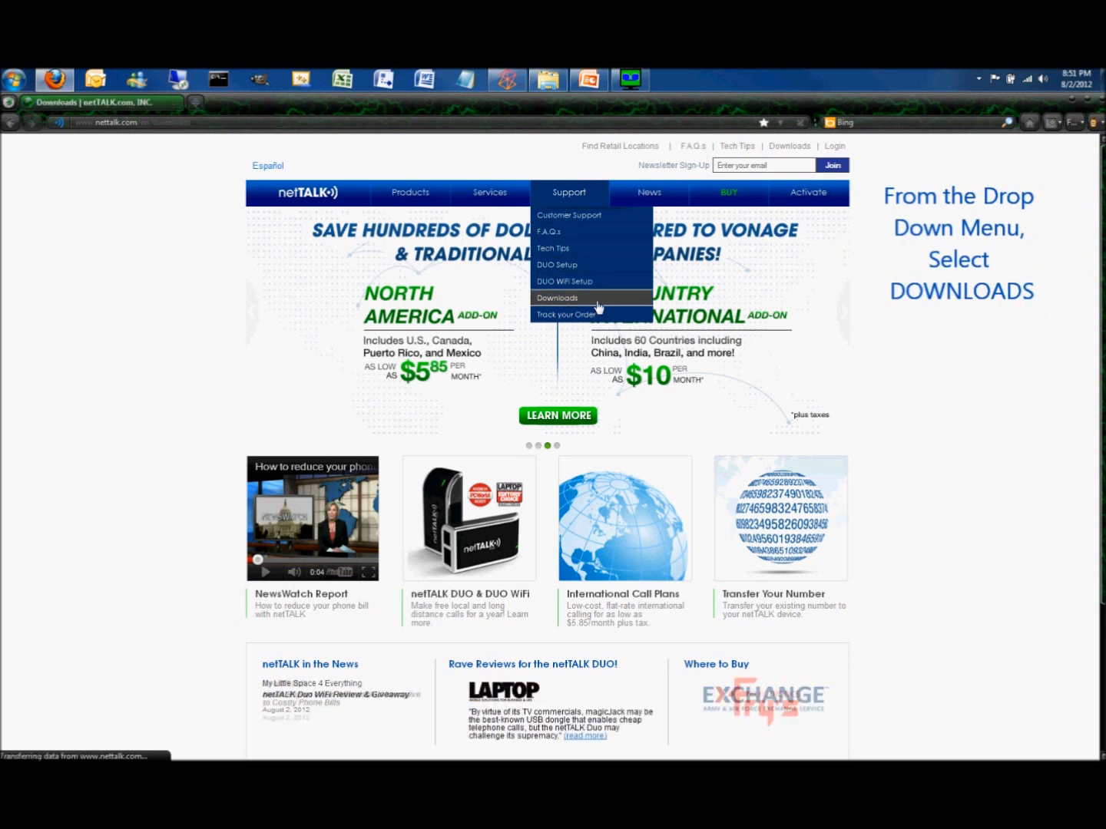
{"action": "left_click", "coordinate": [556, 298]}
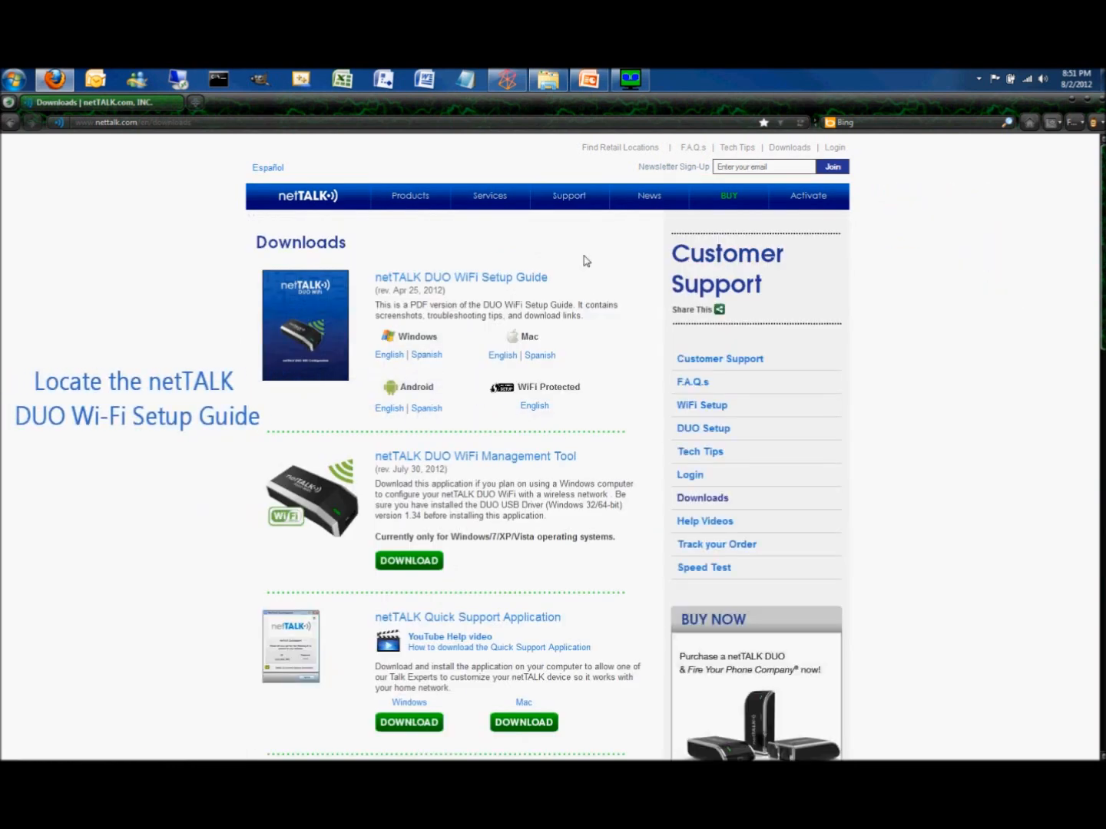
{"action": "mouse_move", "coordinate": [384, 290]}
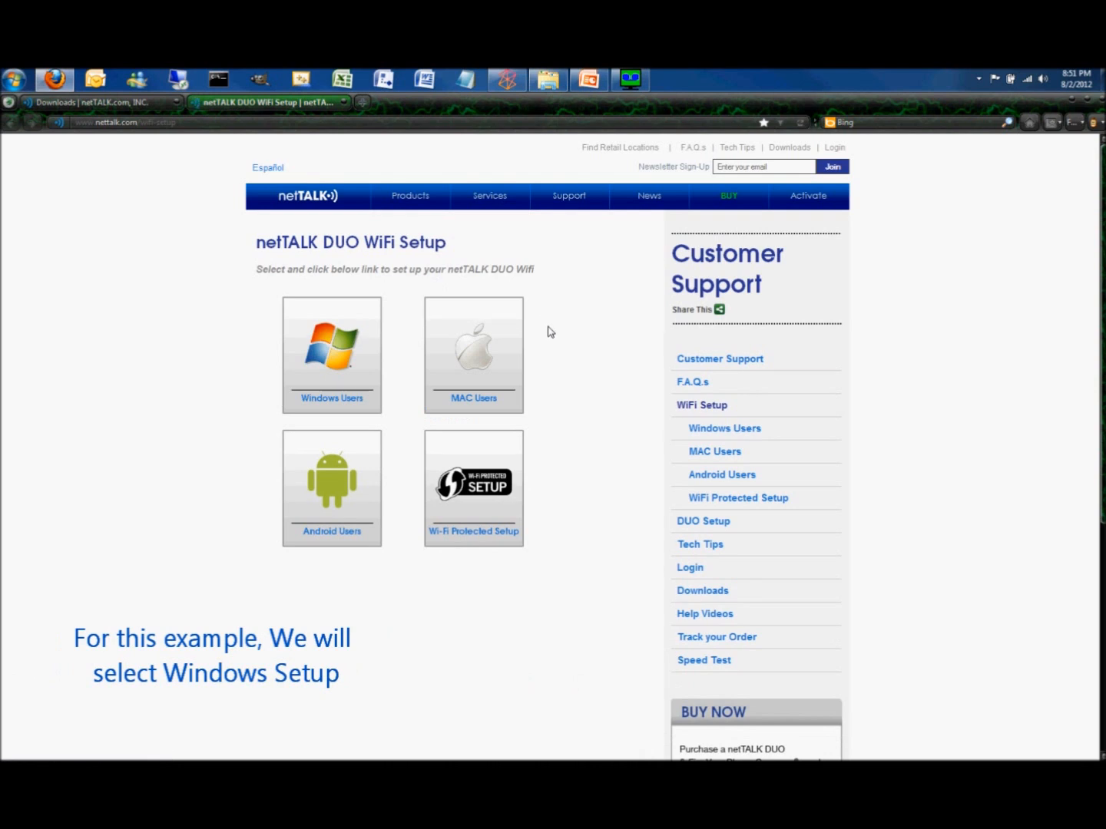
{"action": "mouse_move", "coordinate": [339, 350]}
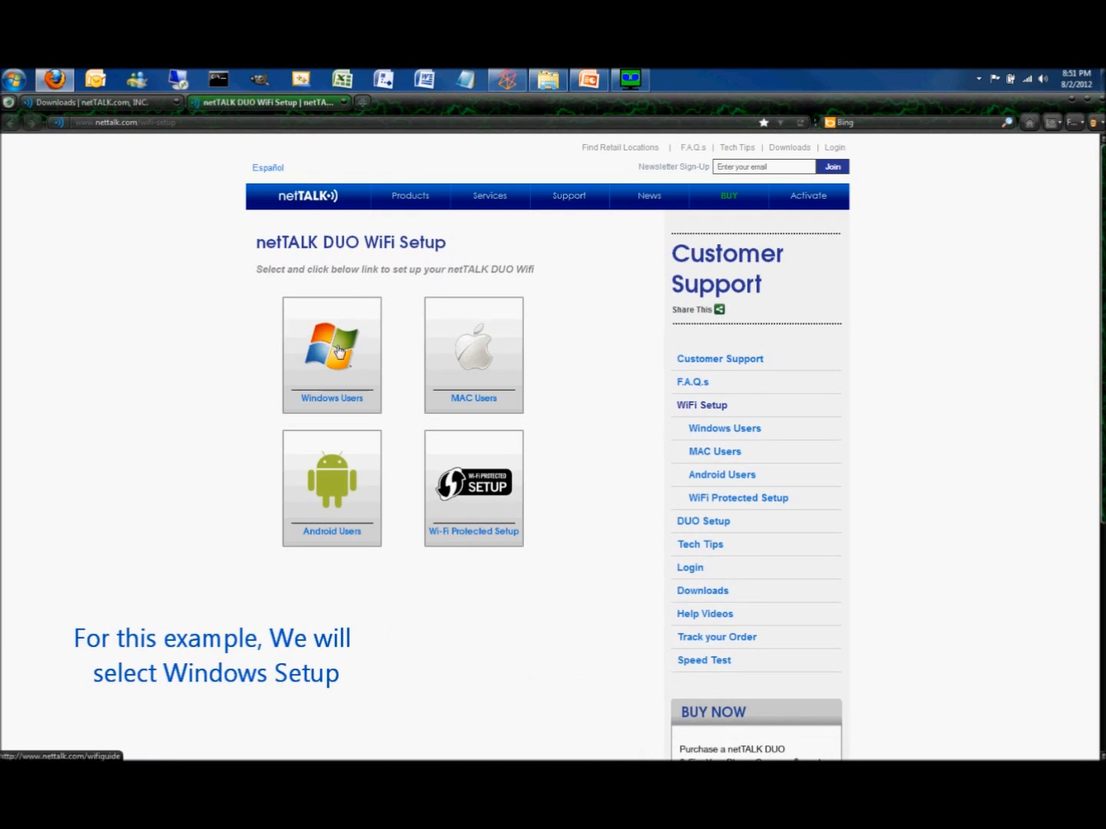
Go through the Windows Users guide to Step 3, the Management Tool download.
{"action": "left_click", "coordinate": [331, 355]}
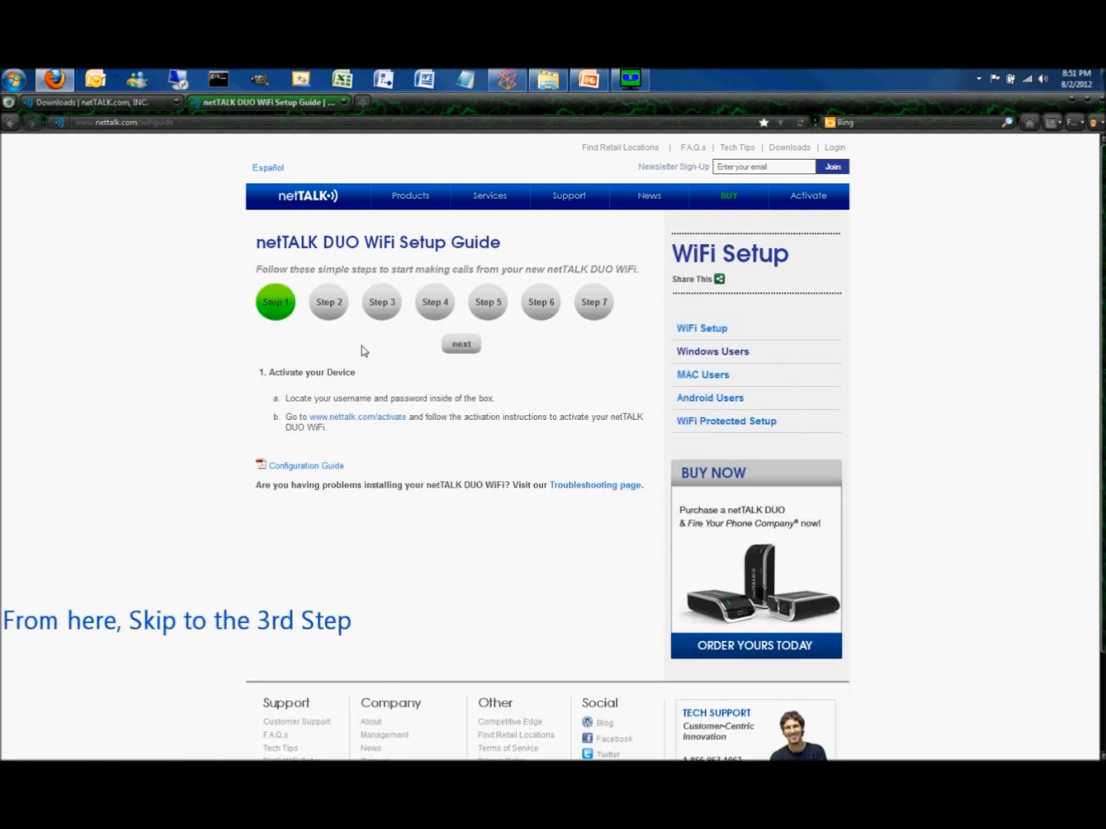
{"action": "left_click", "coordinate": [328, 301]}
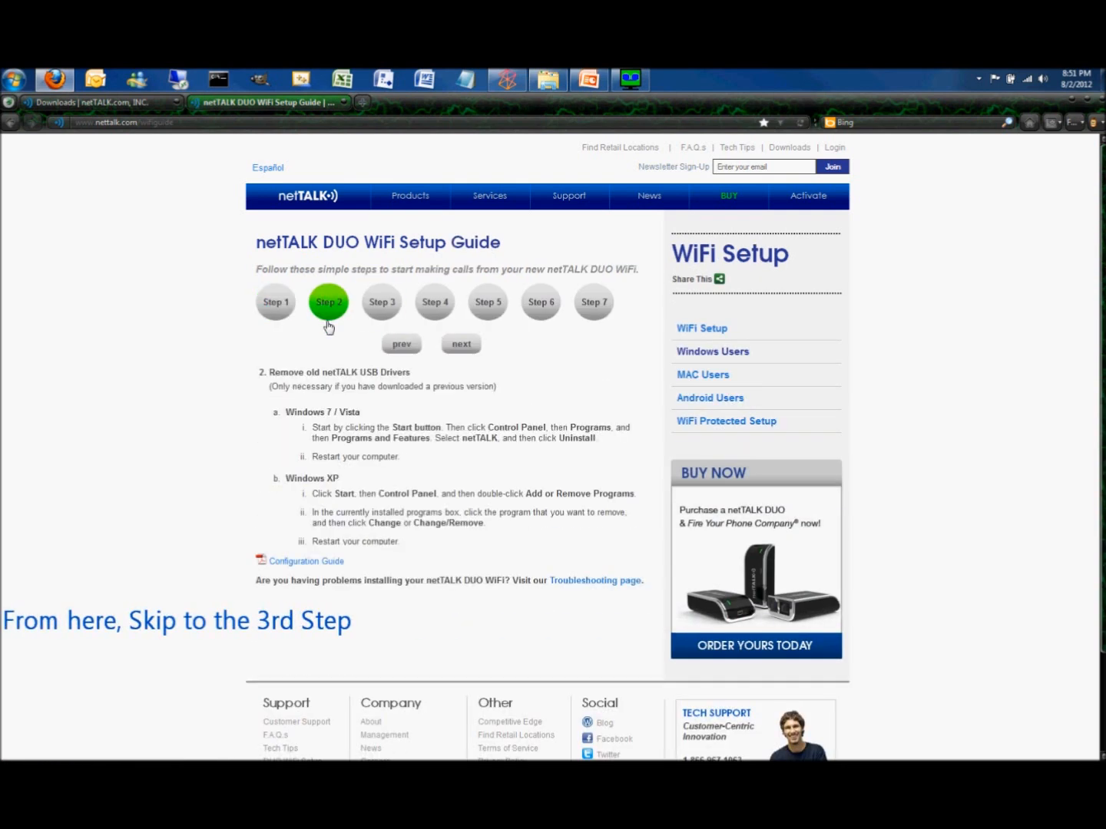
{"action": "left_click", "coordinate": [381, 301]}
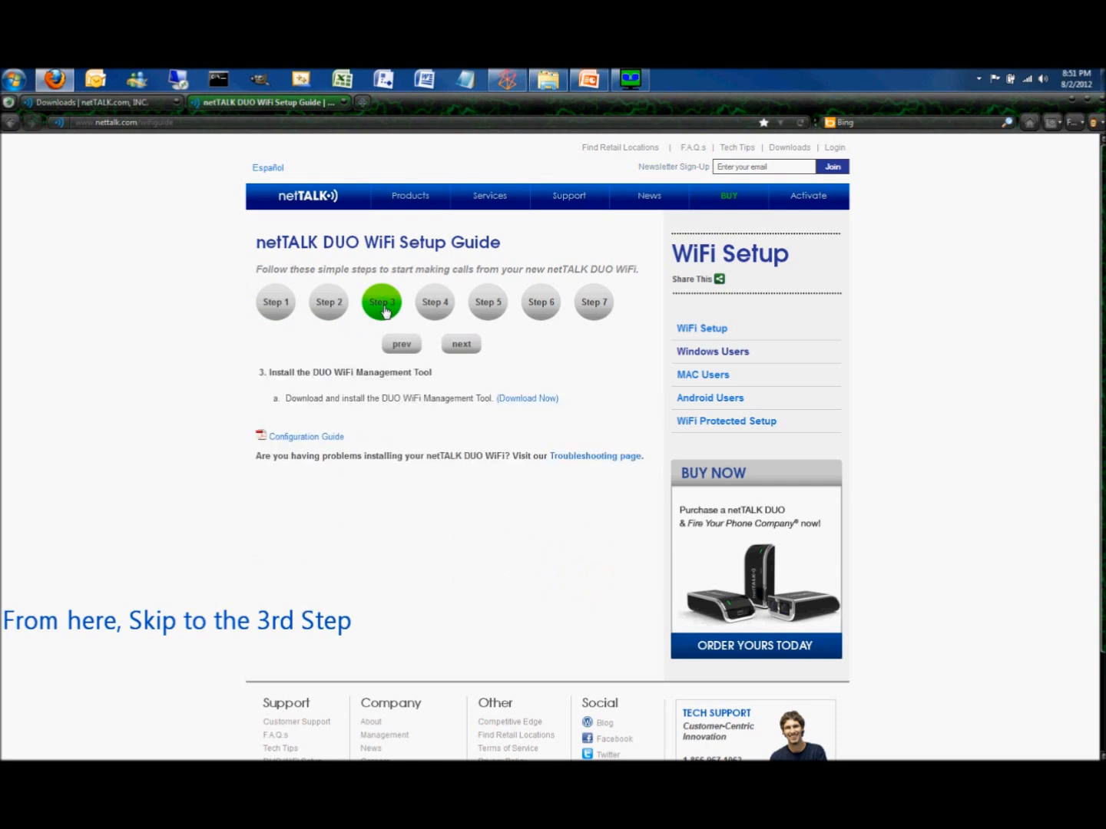
{"action": "mouse_move", "coordinate": [276, 387]}
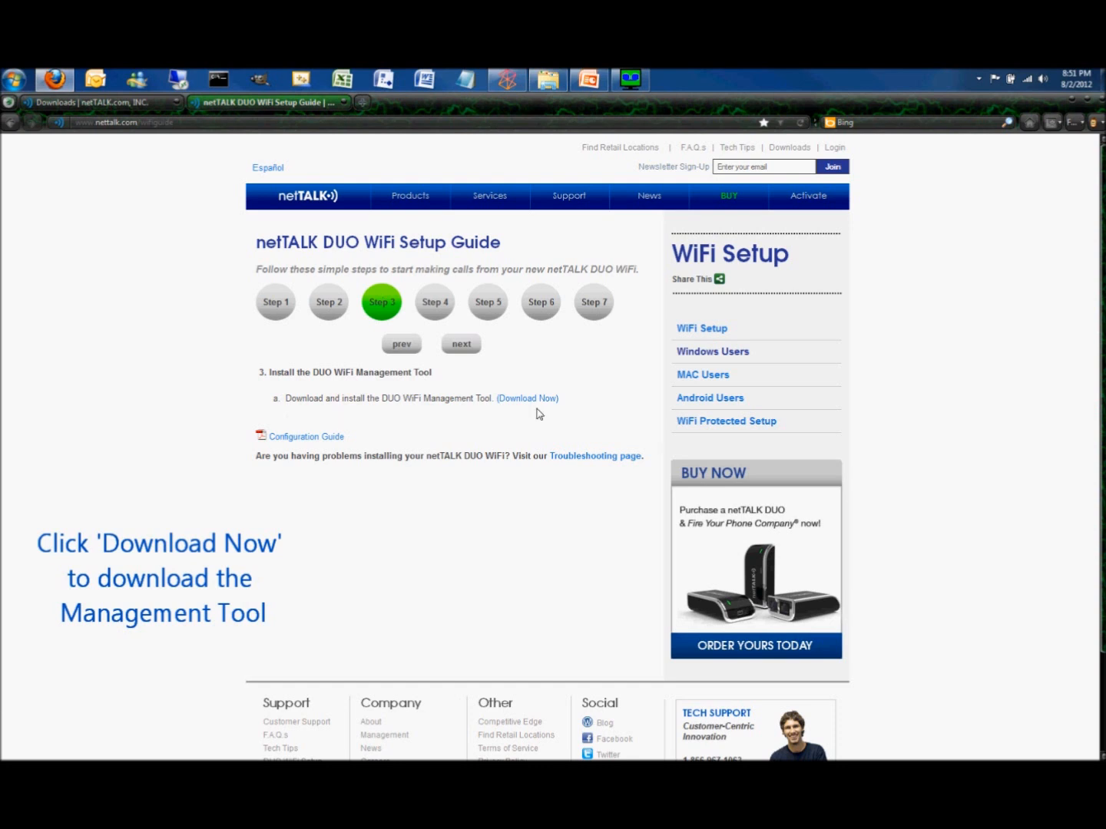
{"action": "mouse_move", "coordinate": [526, 398]}
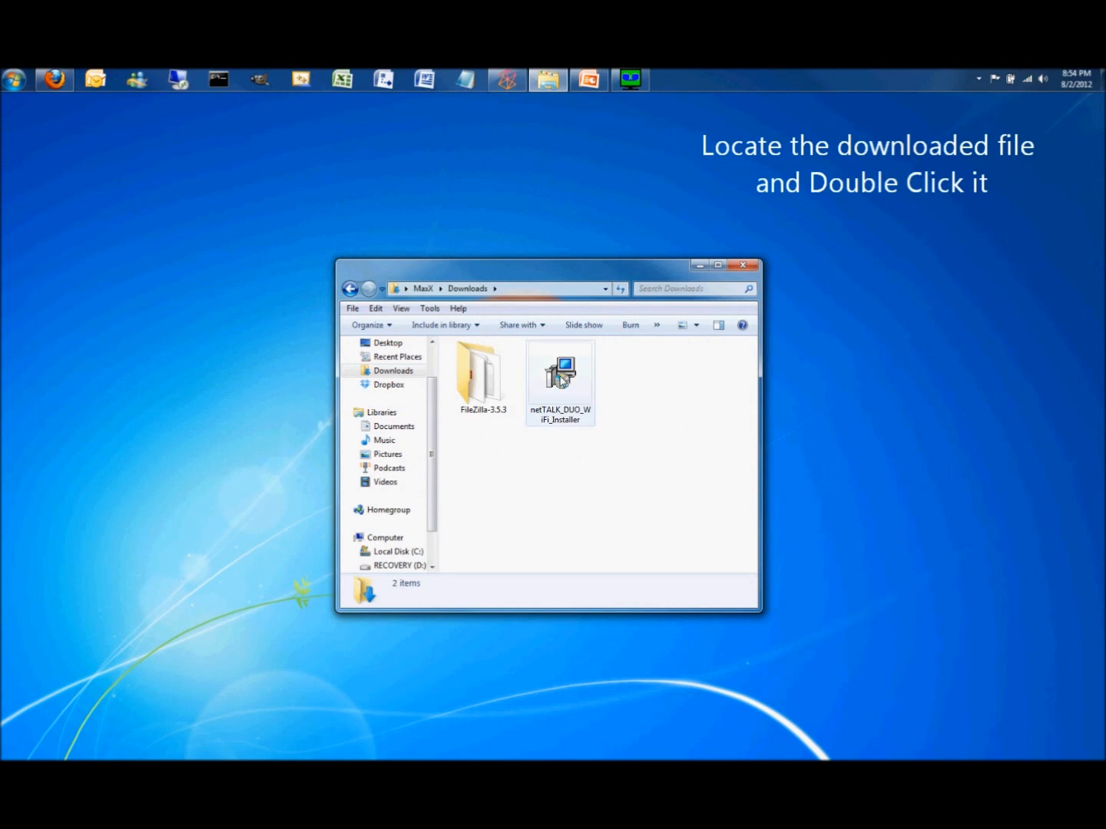
Run netTALK_DUO_WiFi_Installer from Downloads, allowing it past the security warning.
{"action": "double_click", "coordinate": [559, 372]}
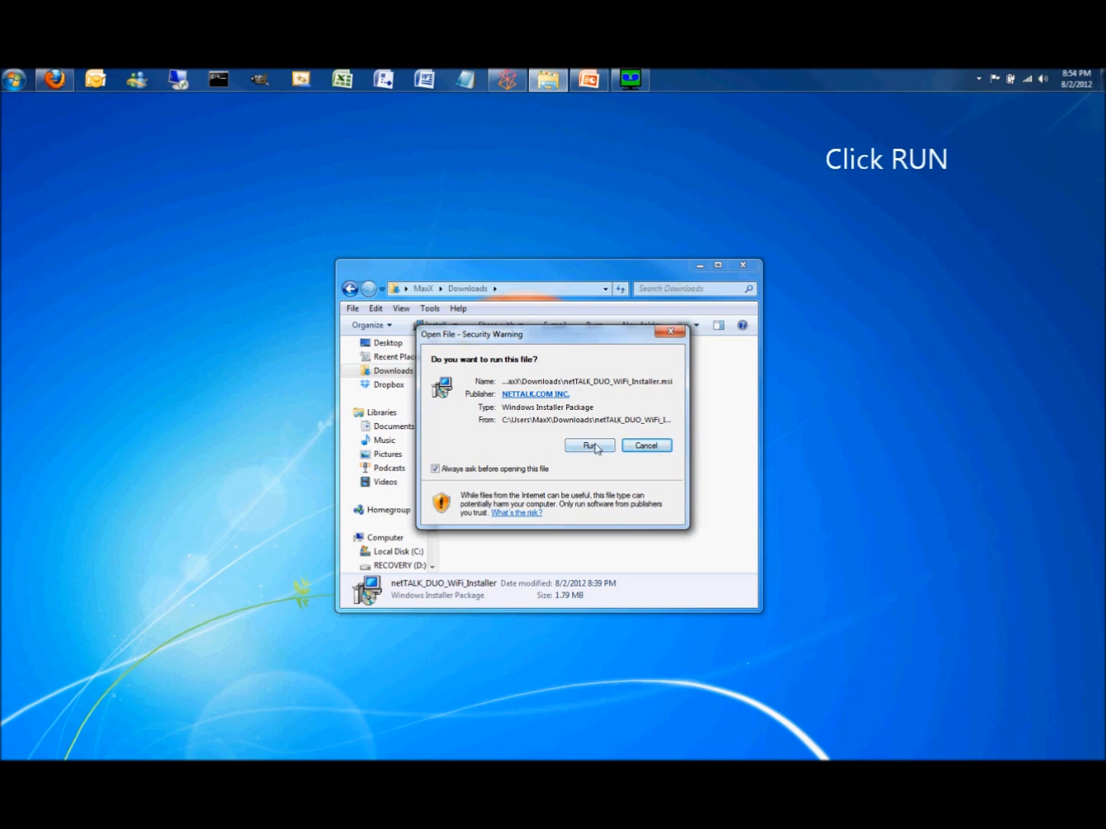
{"action": "left_click", "coordinate": [590, 445]}
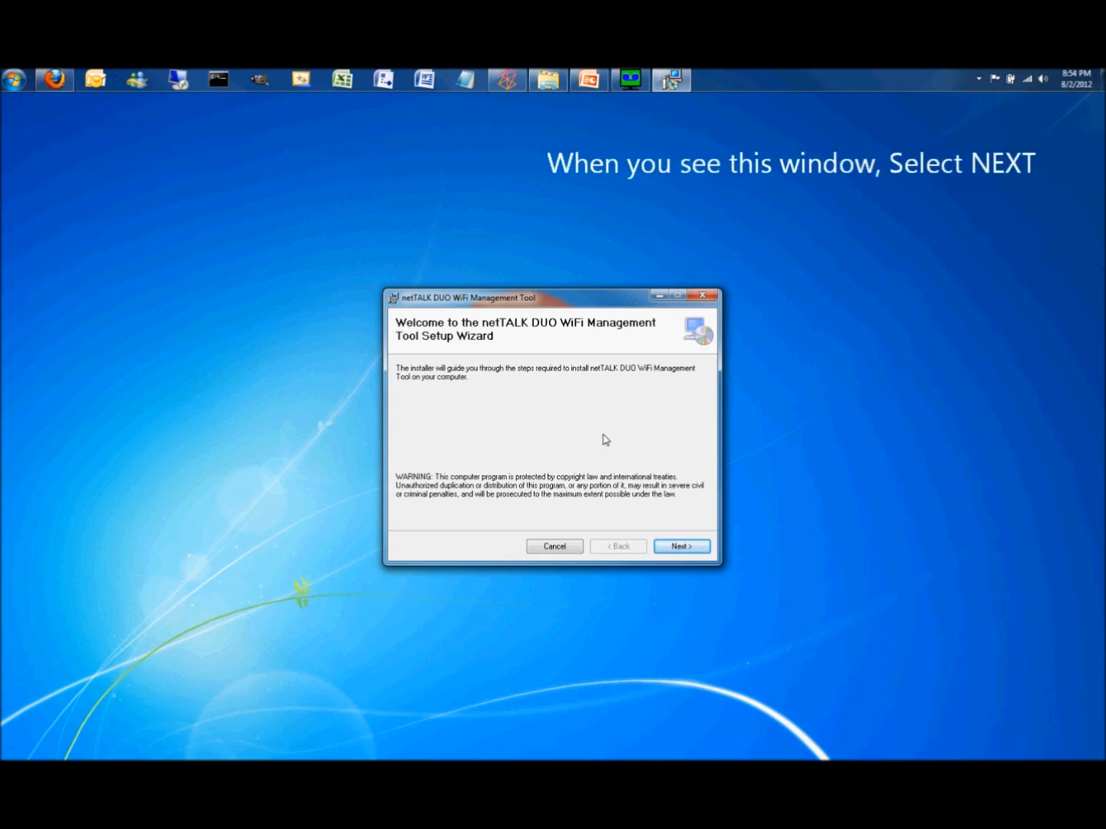
Install the Management Tool to the default folder with I Agree selected, then close the finished wizard.
{"action": "left_click", "coordinate": [681, 547]}
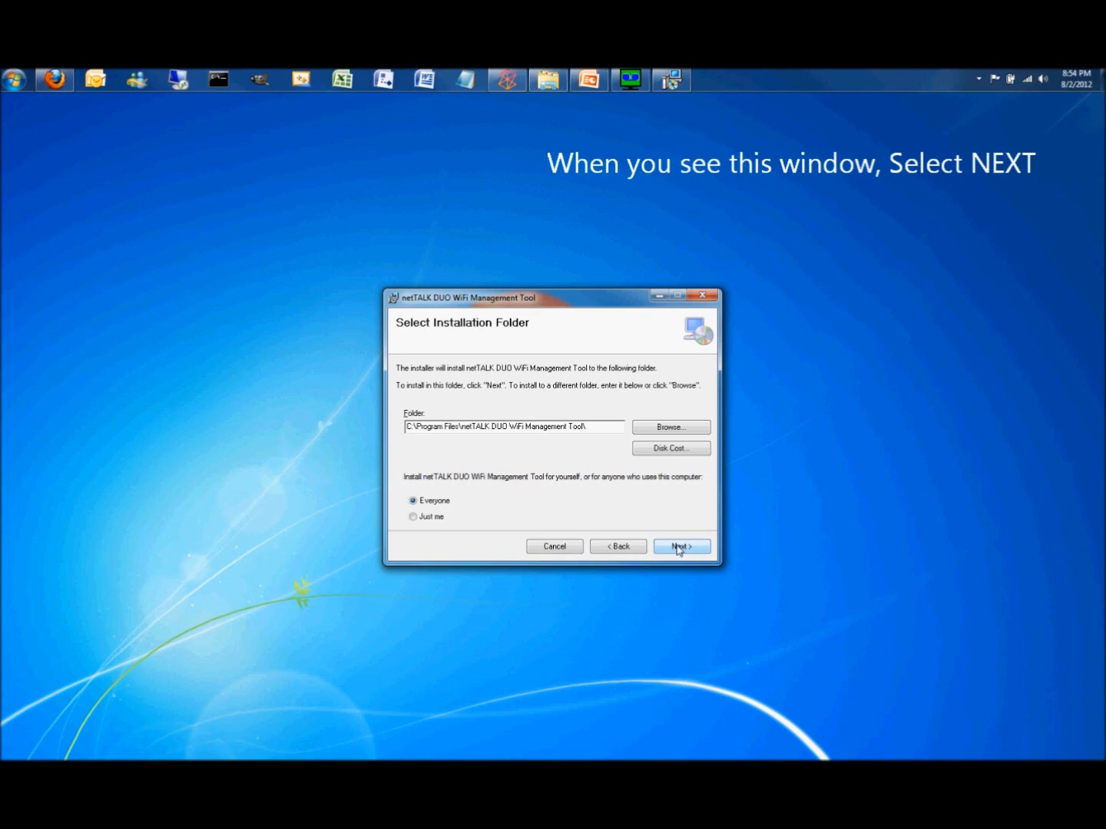
{"action": "left_click", "coordinate": [680, 547]}
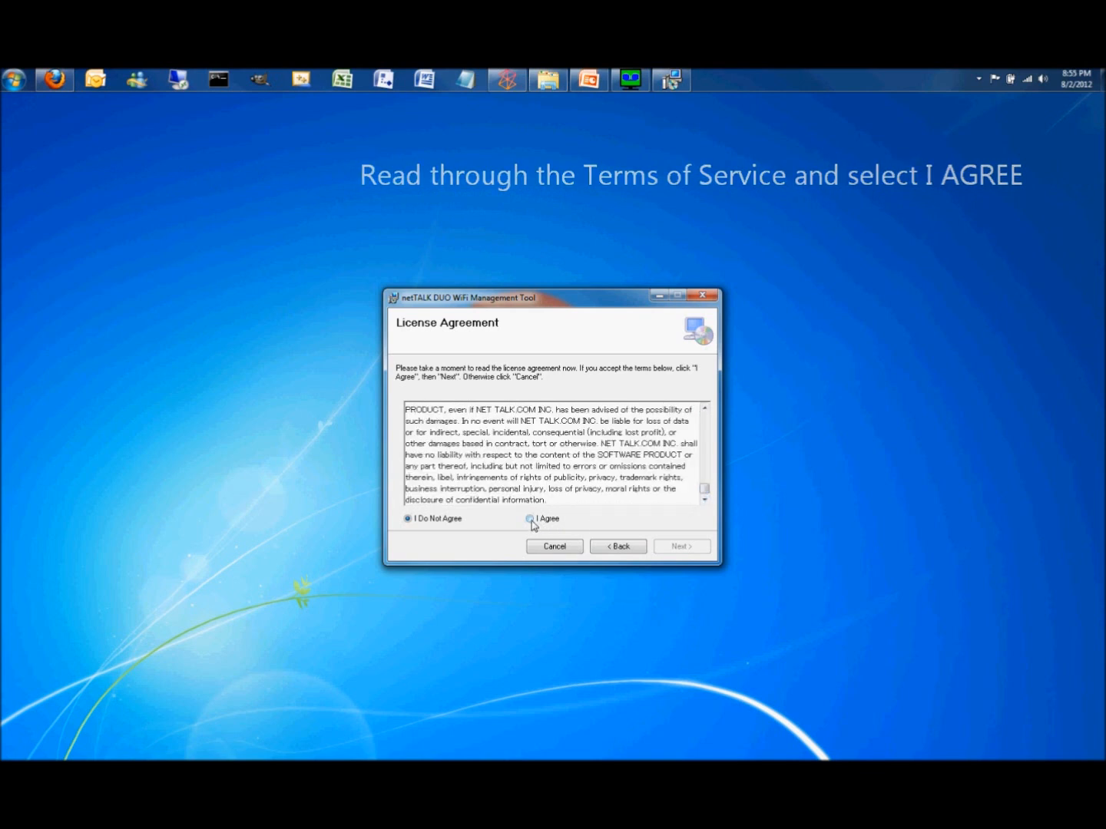
{"action": "left_click", "coordinate": [531, 519]}
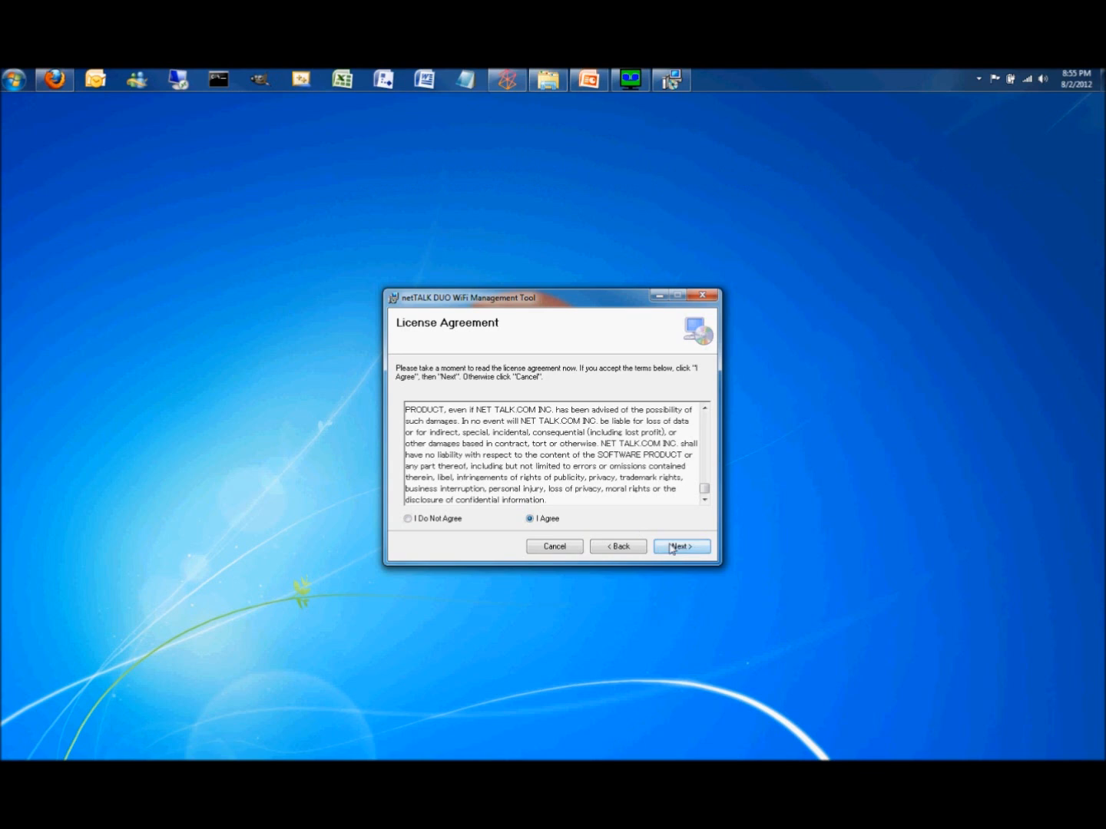
{"action": "left_click", "coordinate": [680, 547]}
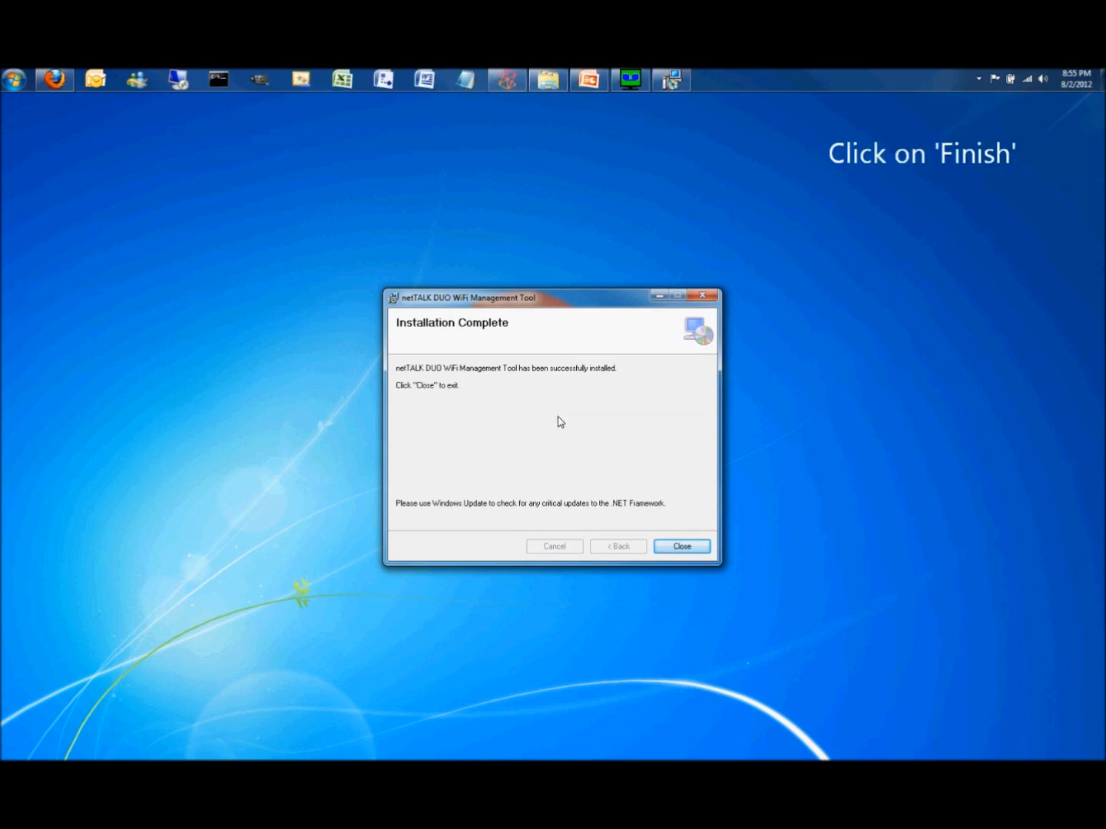
{"action": "mouse_move", "coordinate": [682, 547]}
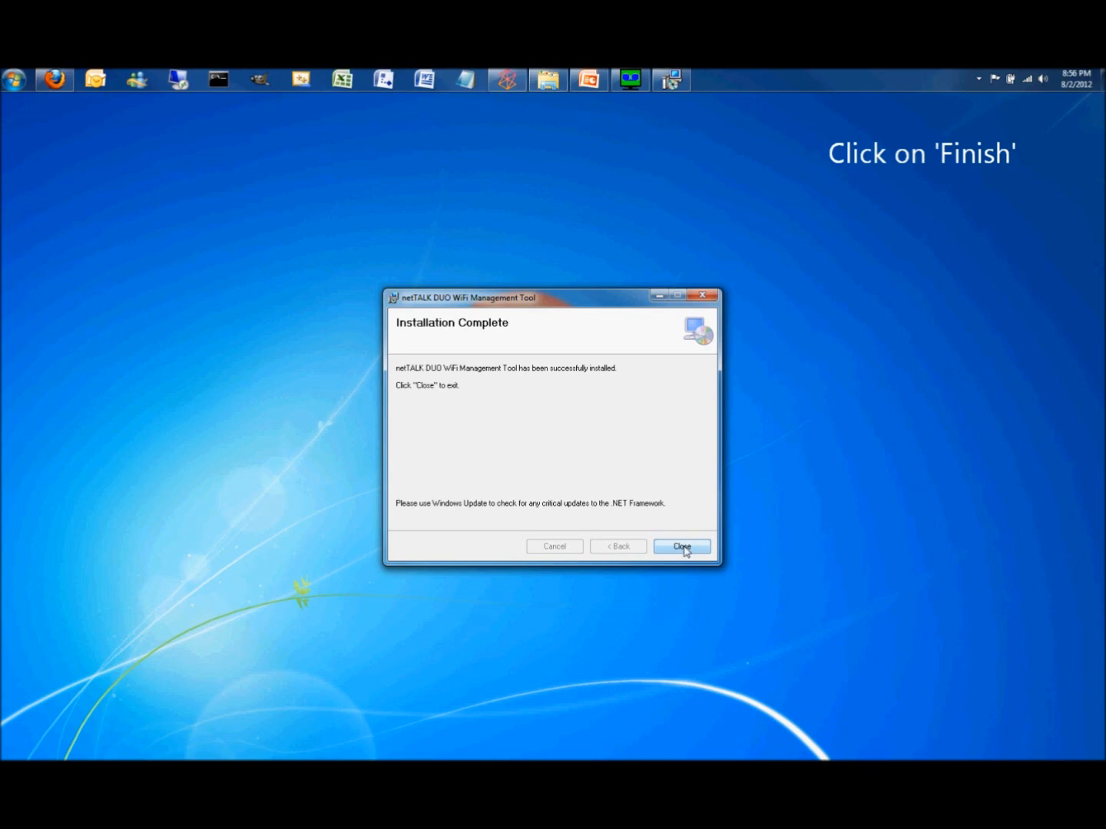
{"action": "left_click", "coordinate": [682, 547]}
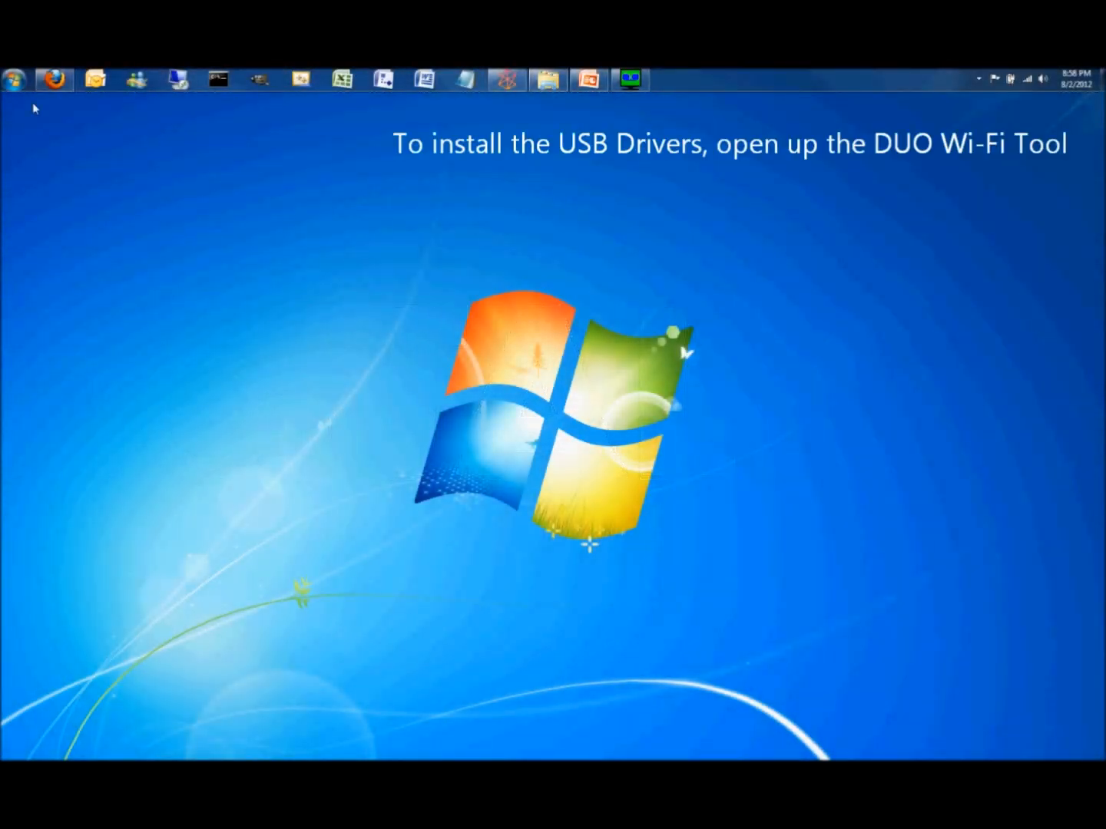
Launch the Management Tool from Start, agree to the driver install and exit Manual Search.
{"action": "left_click", "coordinate": [12, 80]}
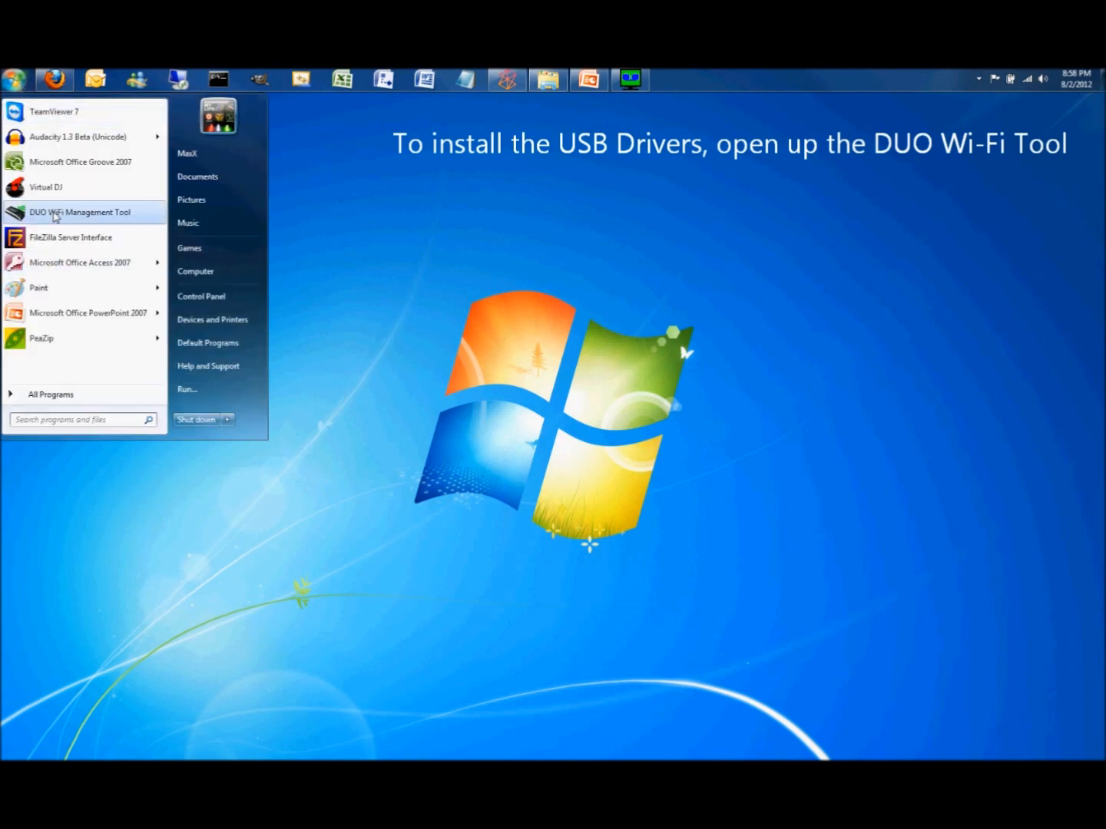
{"action": "mouse_move", "coordinate": [126, 223]}
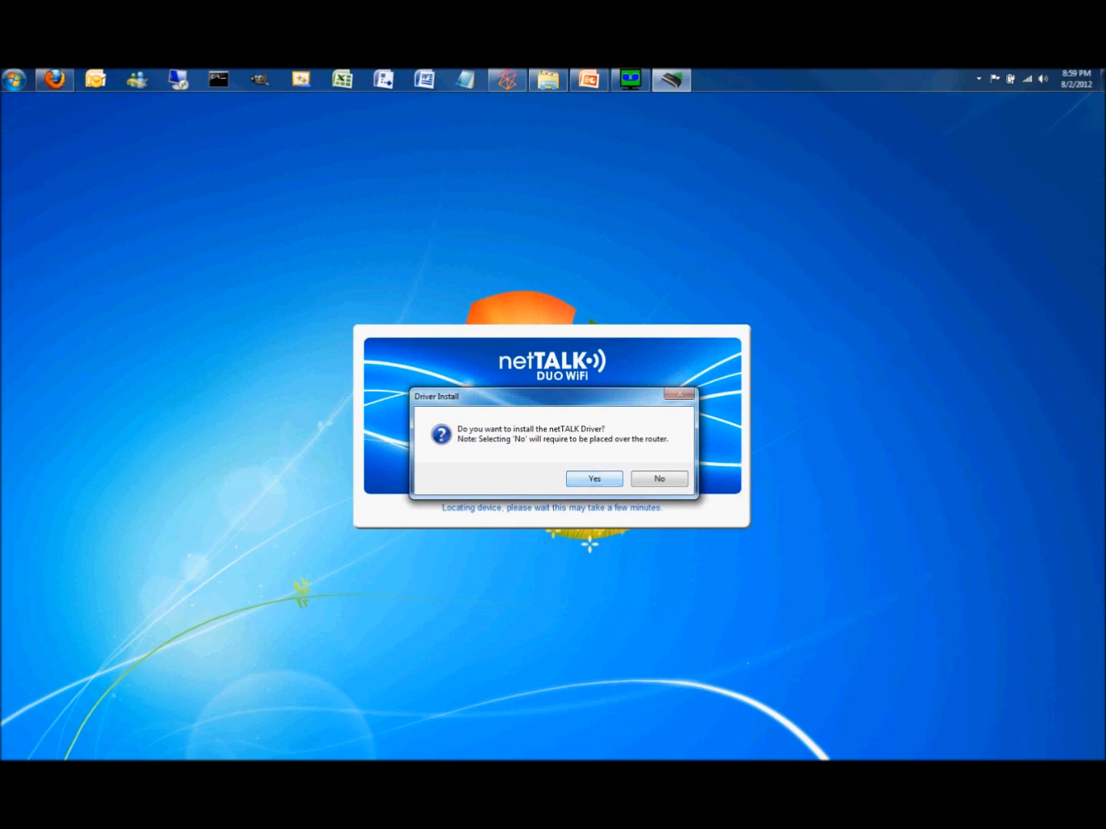
{"action": "left_click", "coordinate": [593, 479]}
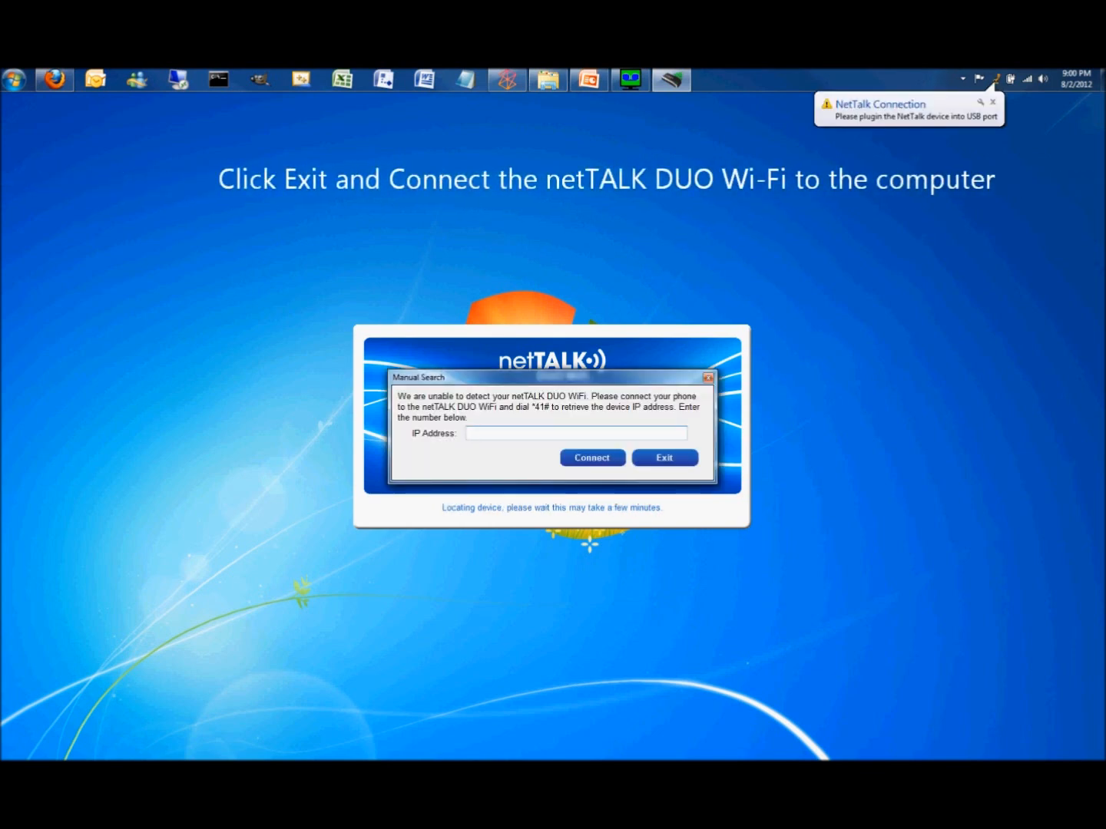
{"action": "left_click", "coordinate": [576, 433]}
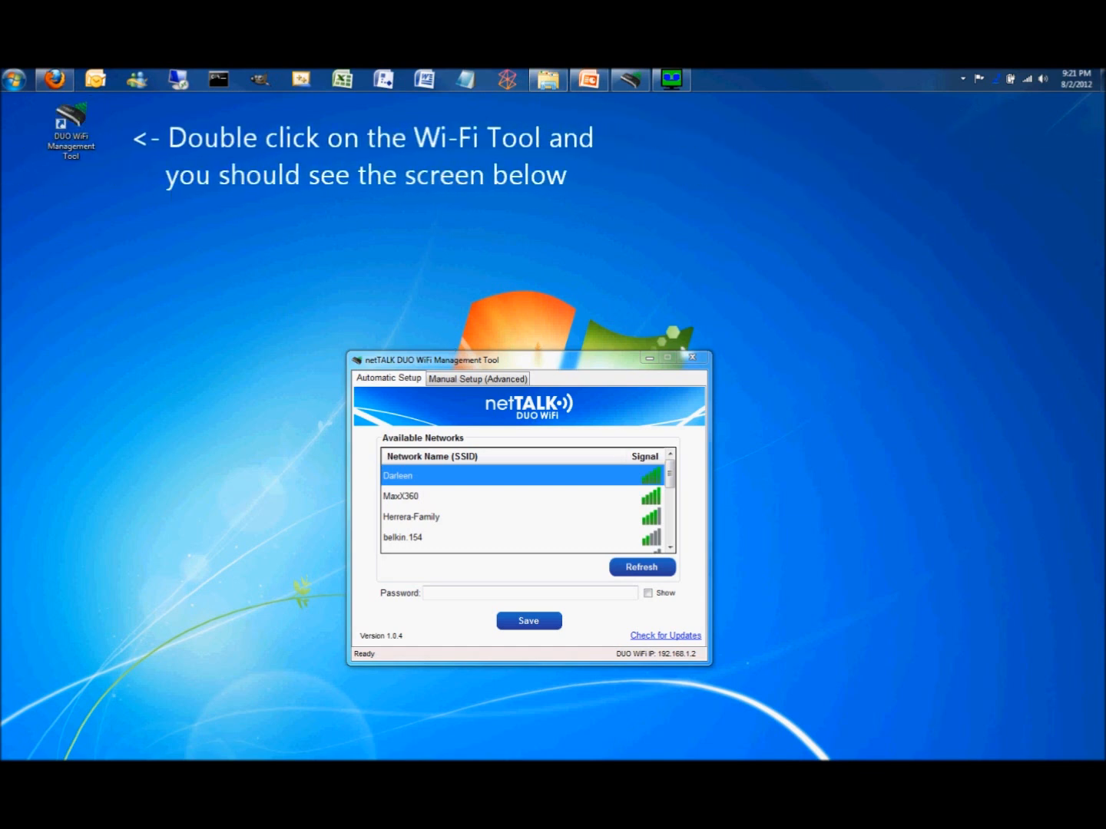
{"action": "mouse_move", "coordinate": [529, 335]}
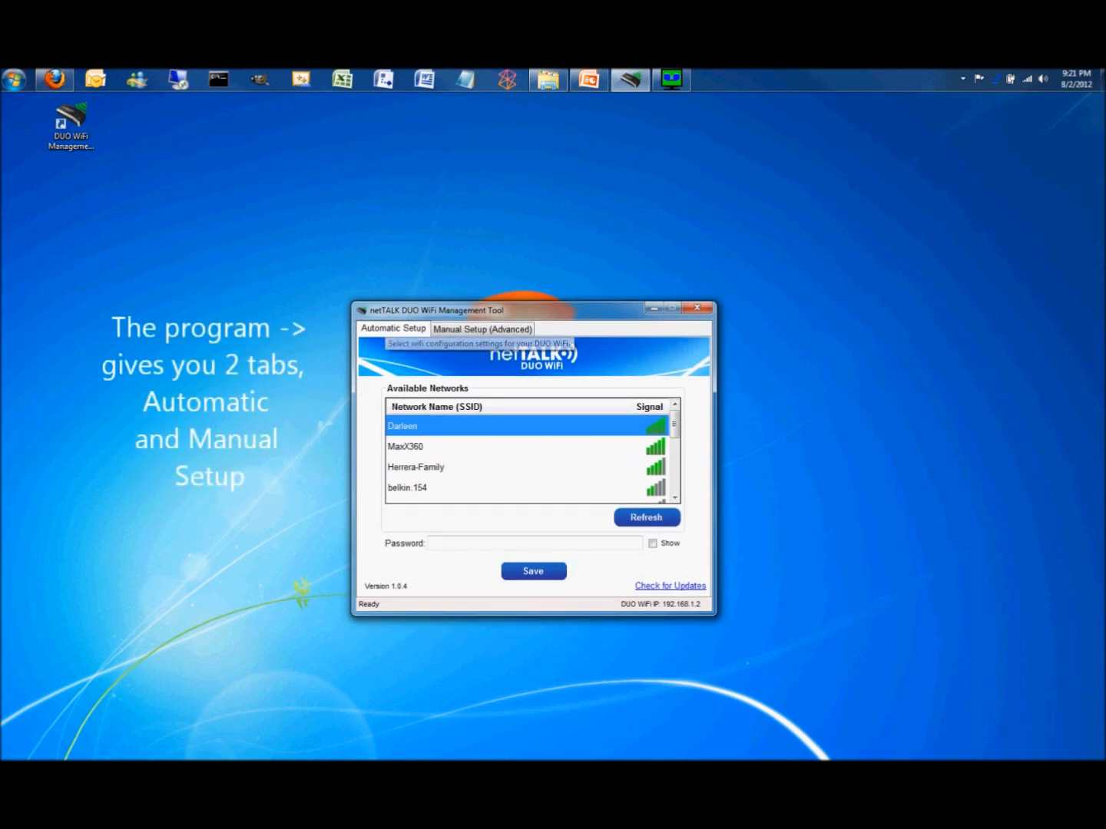
{"action": "mouse_move", "coordinate": [482, 329]}
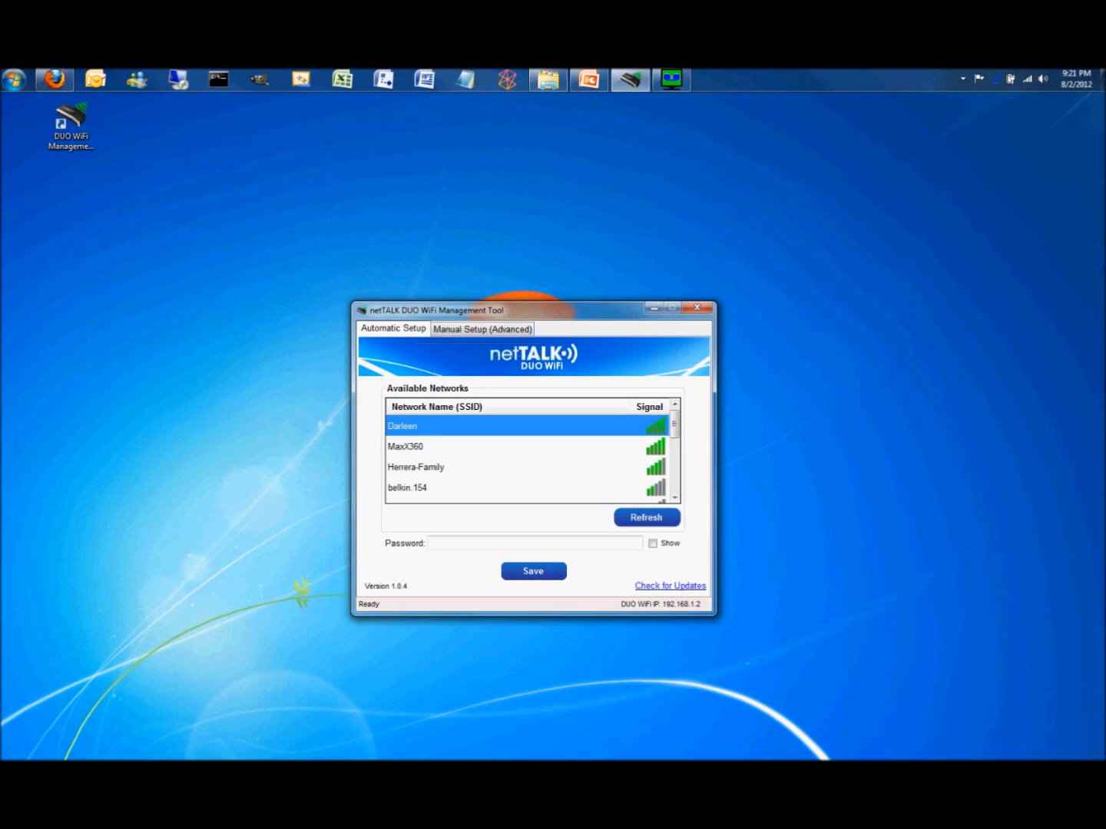
Select a wireless network from the Automatic Setup list.
{"action": "left_click", "coordinate": [522, 446]}
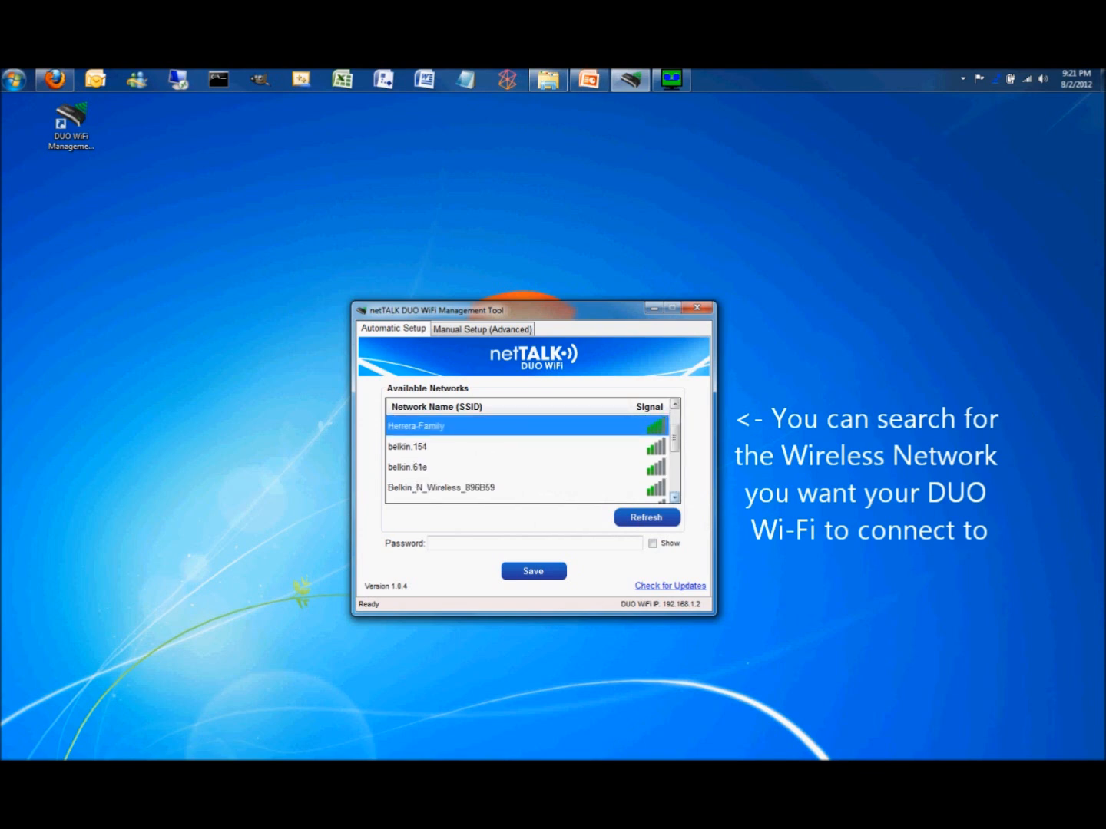
Save the chosen network and its password to the DUO WiFi, reaching the activation success screen.
{"action": "scroll", "scroll_direction": "down", "scroll_amount": 3}
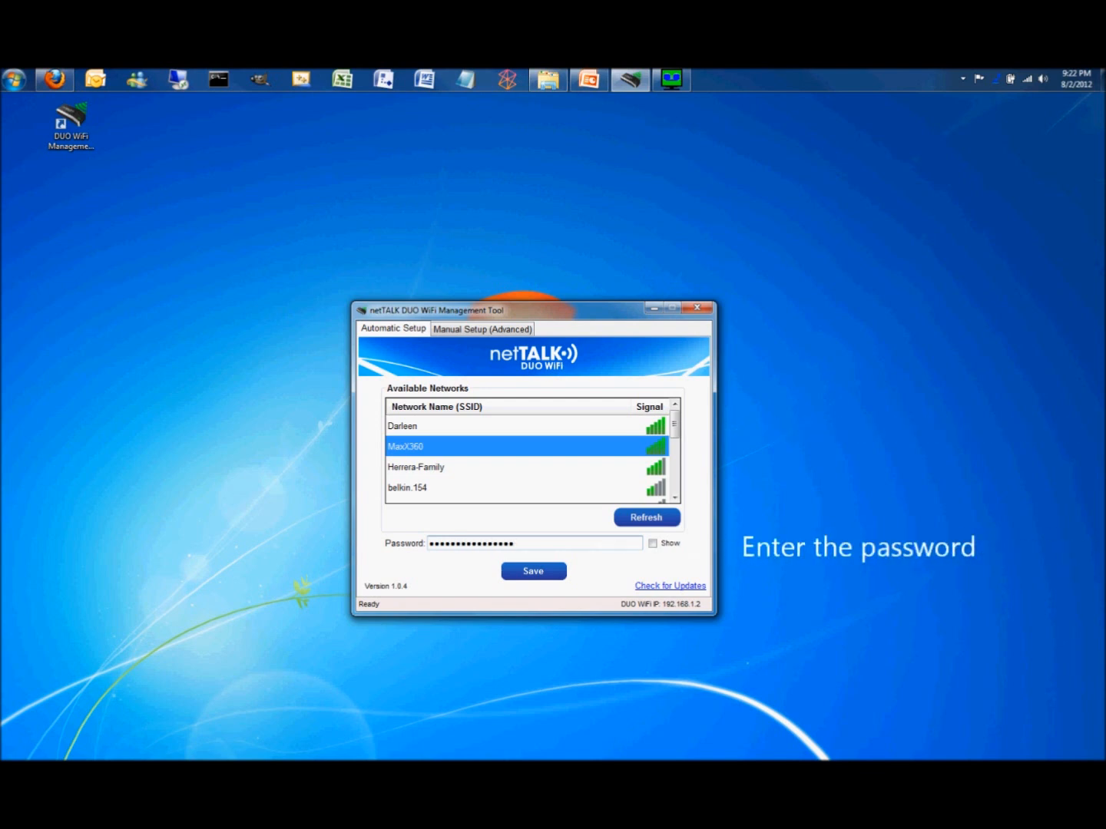
{"action": "left_click", "coordinate": [533, 571]}
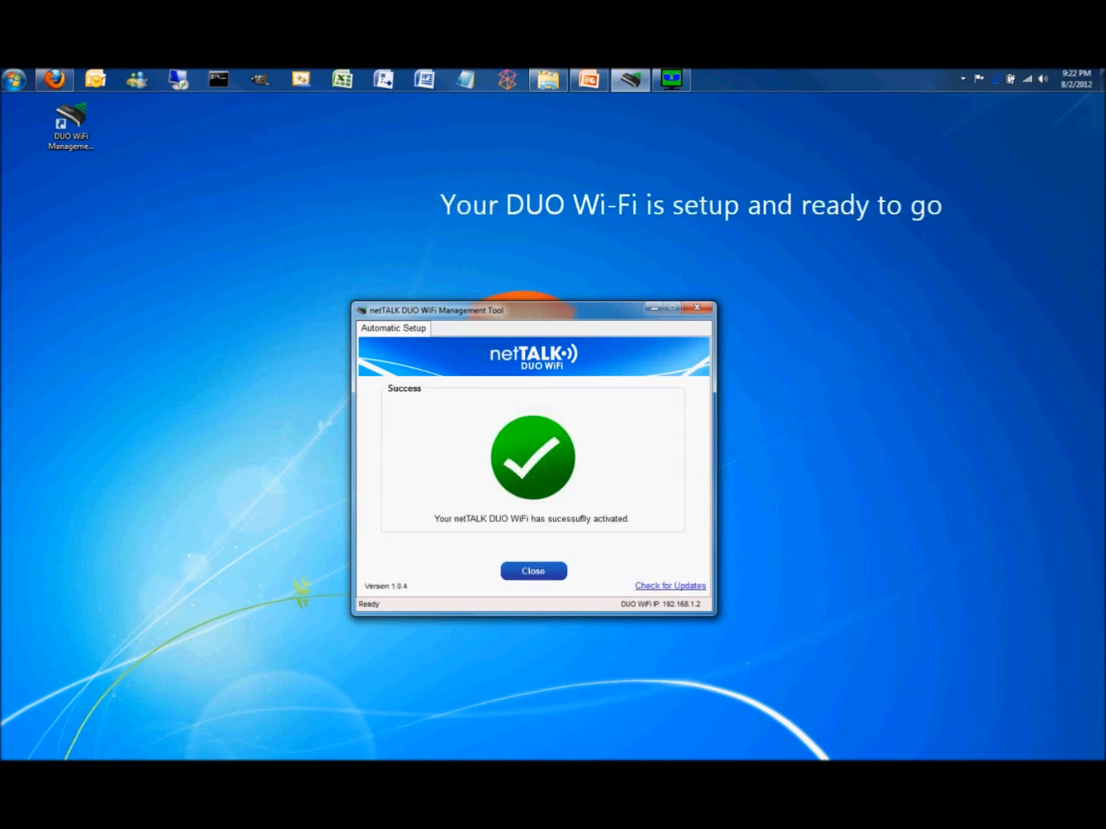
Close the Success screen, leaving the desktop with the netTALK device connected.
{"action": "left_click", "coordinate": [533, 571]}
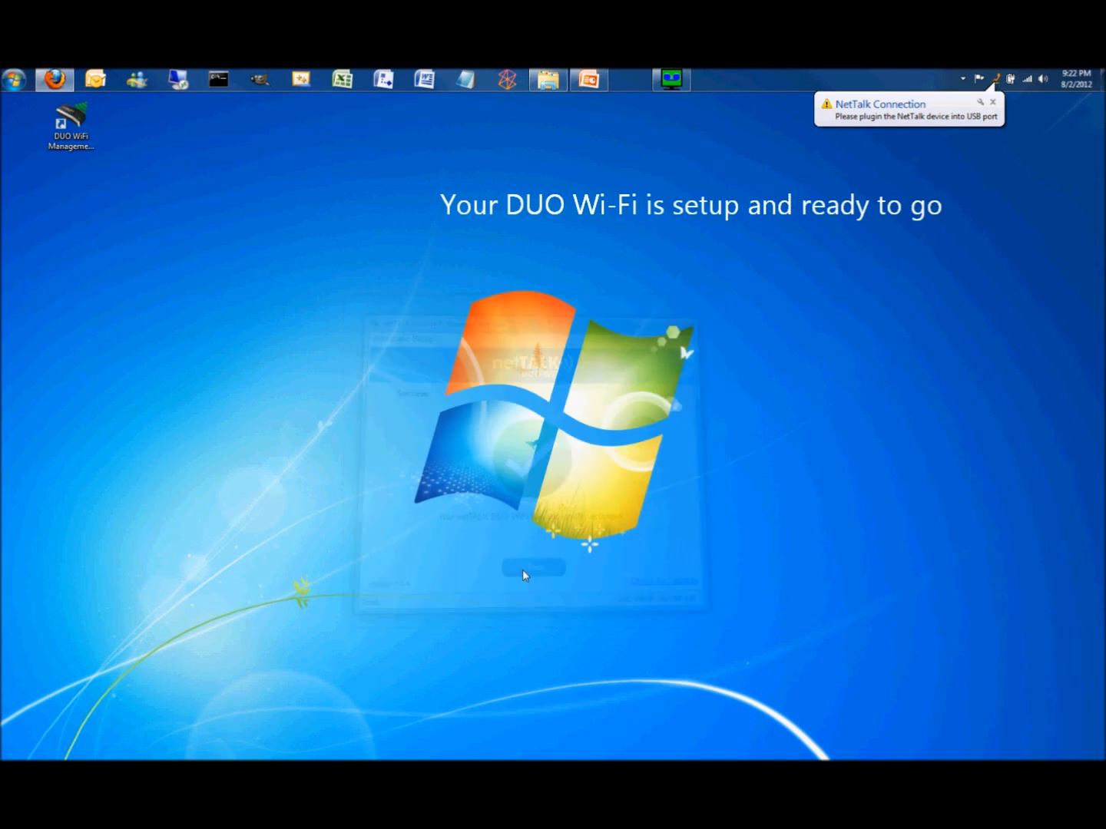
{"action": "left_click", "coordinate": [533, 566]}
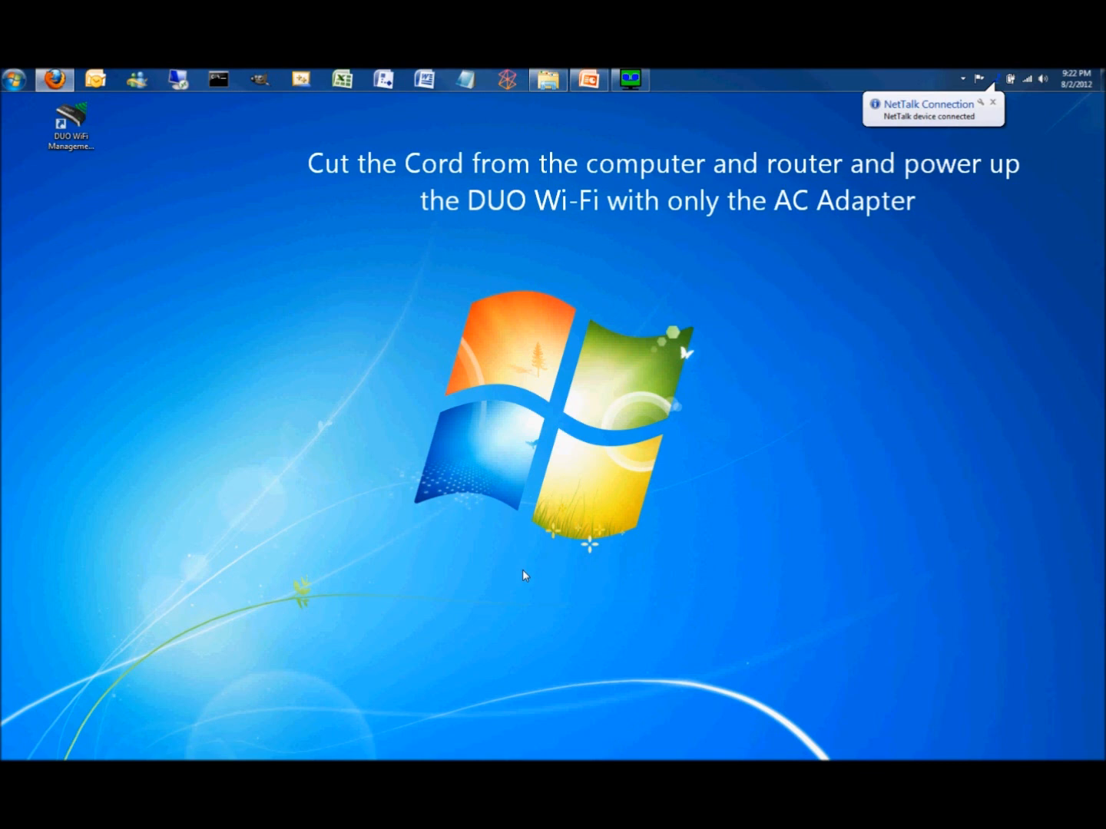
{"action": "mouse_move", "coordinate": [1020, 148]}
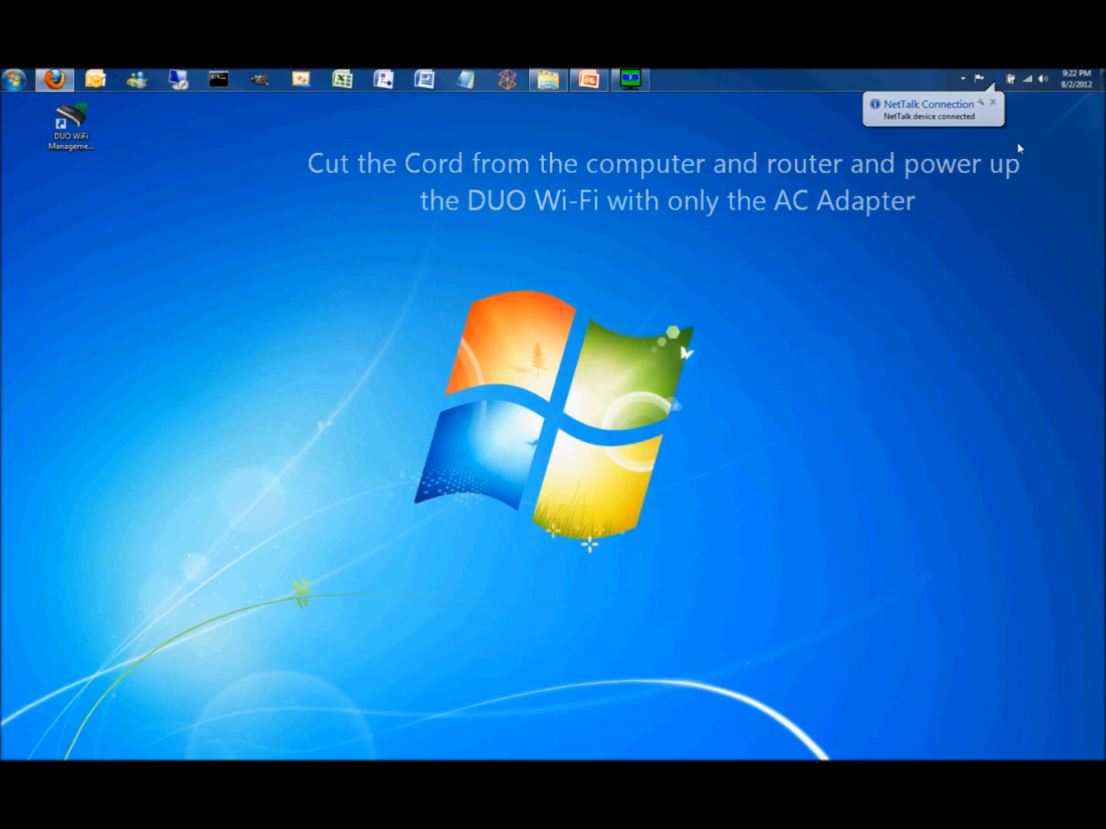